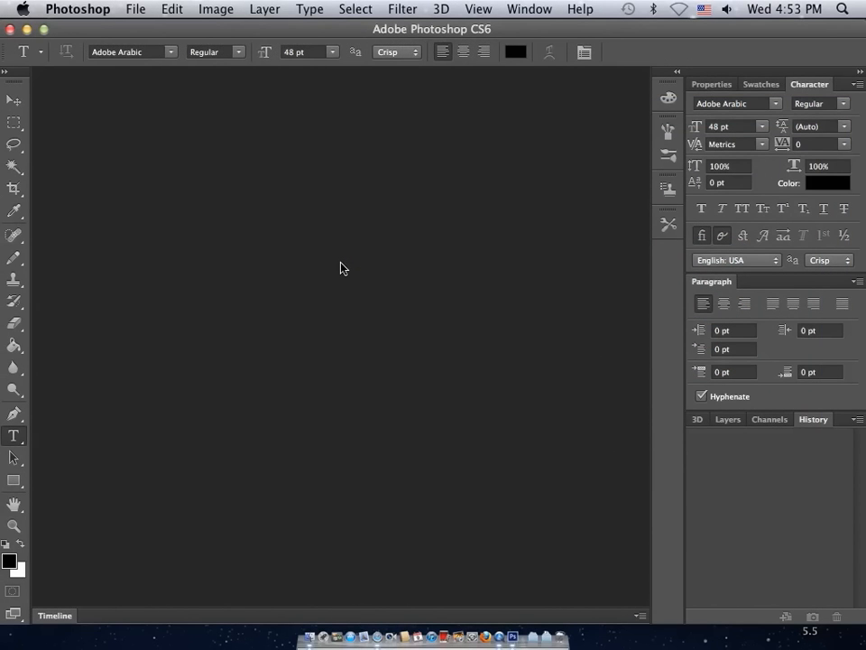
mouse_move(141, 83)
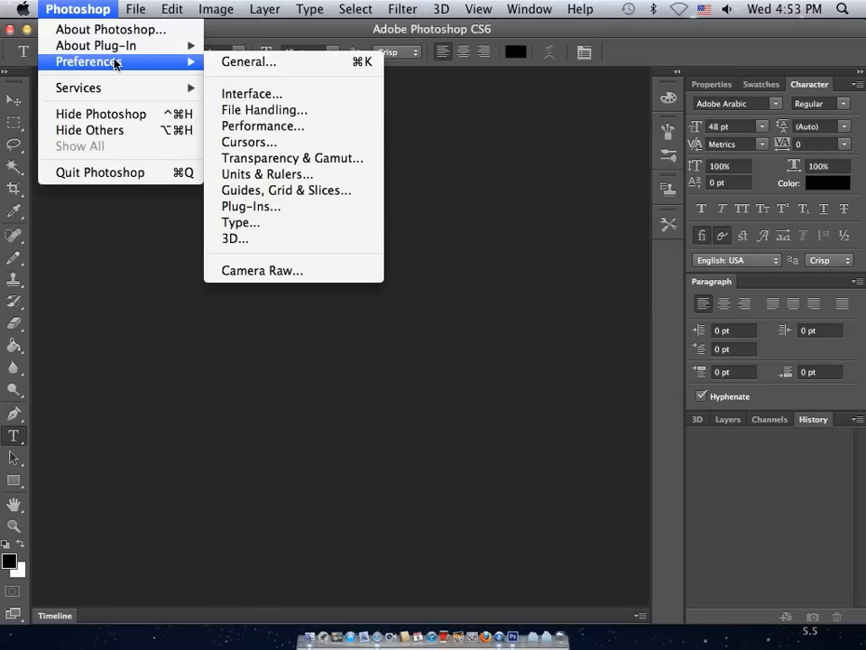
Set the Type preferences text engine to Middle Eastern and confirm with OK
left_click(241, 222)
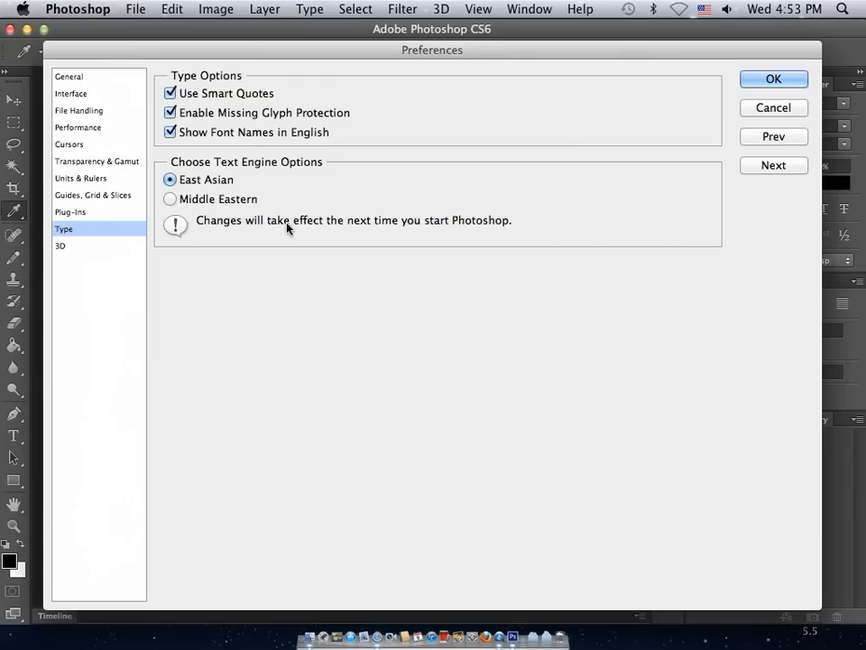
mouse_move(455, 166)
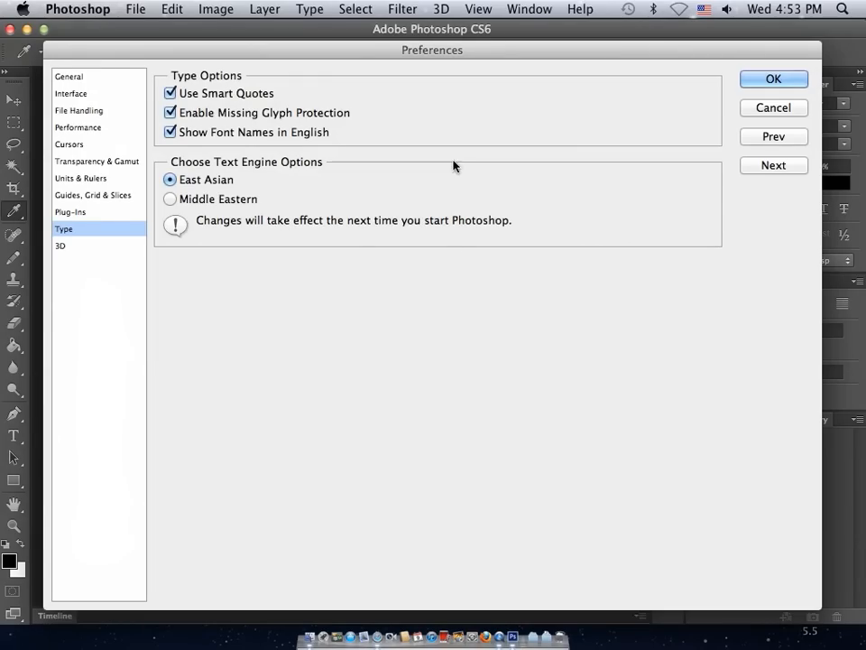
mouse_move(169, 199)
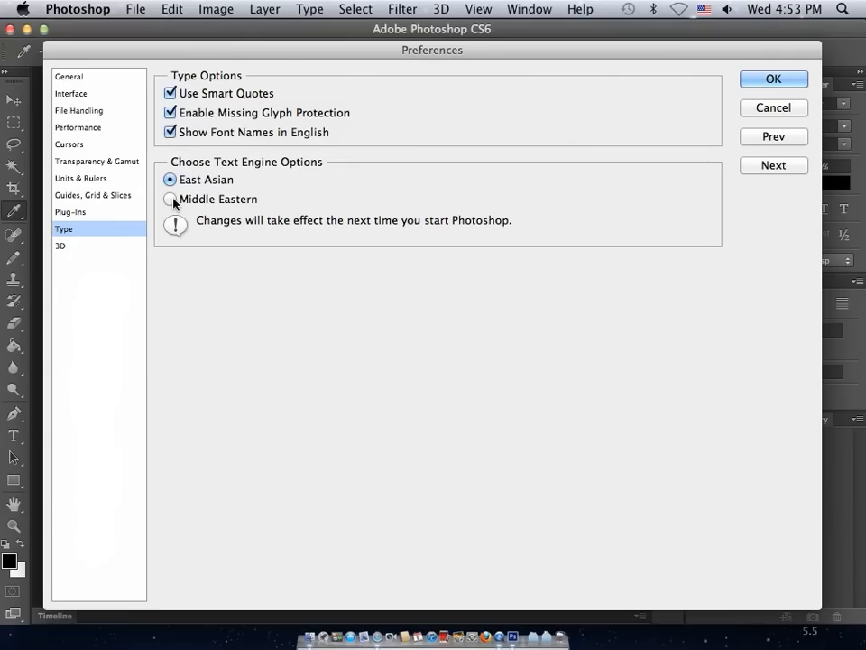
left_click(170, 199)
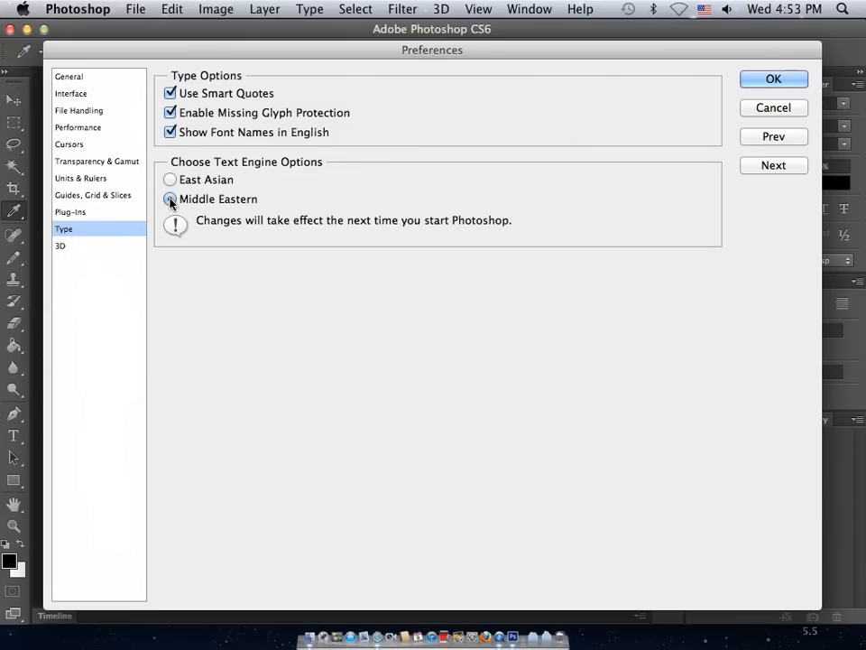
mouse_move(170, 199)
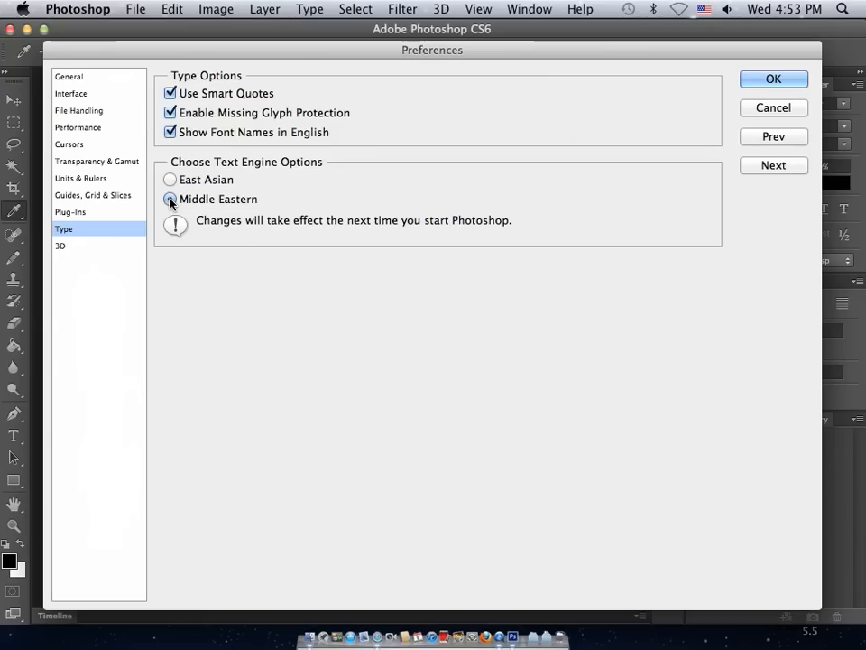
left_click(170, 199)
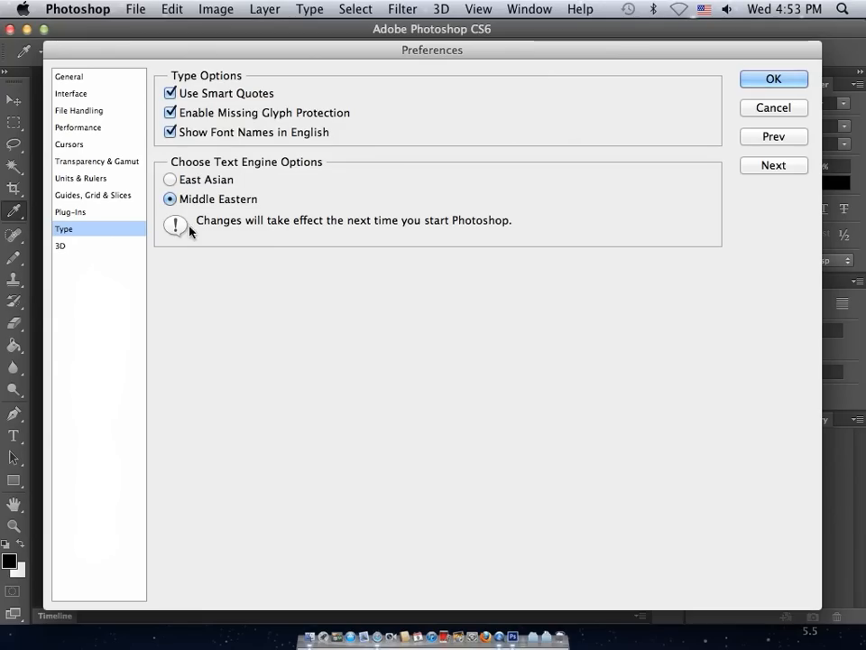
mouse_move(347, 240)
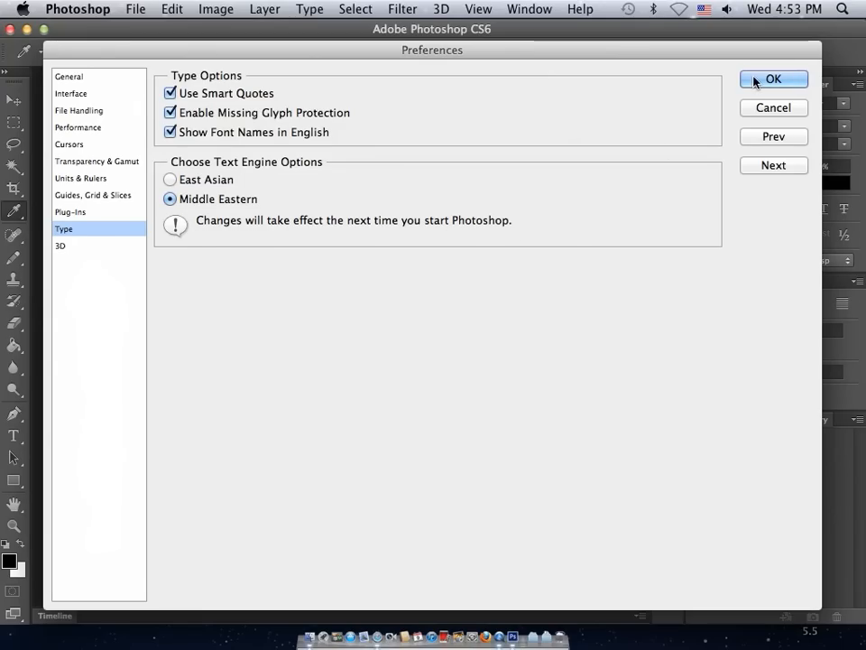
left_click(773, 79)
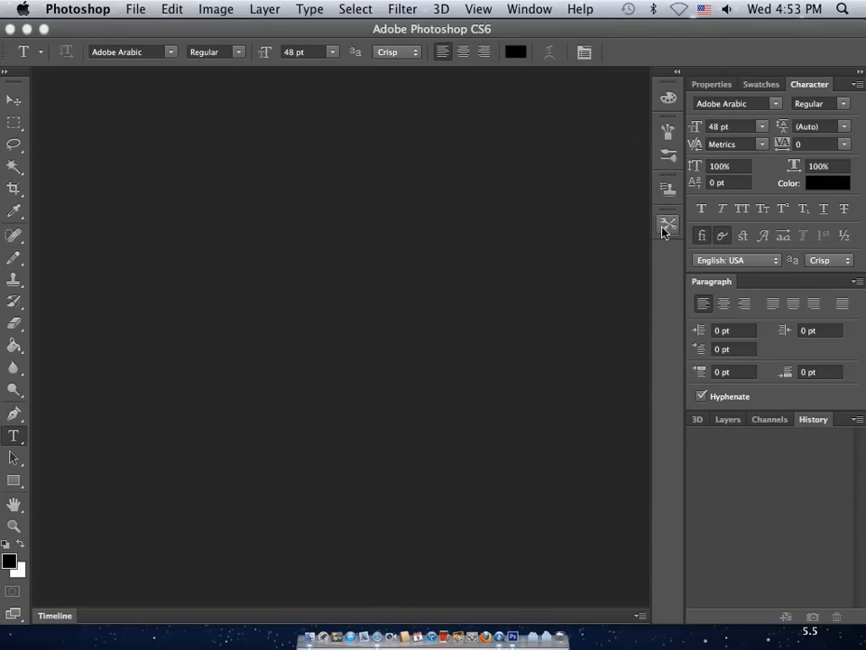
mouse_move(473, 303)
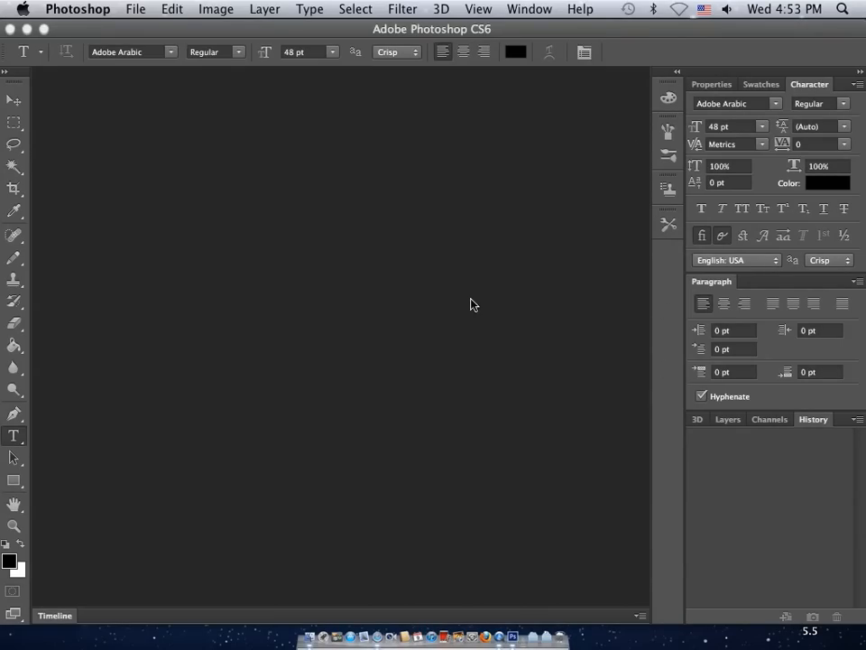
mouse_move(408, 213)
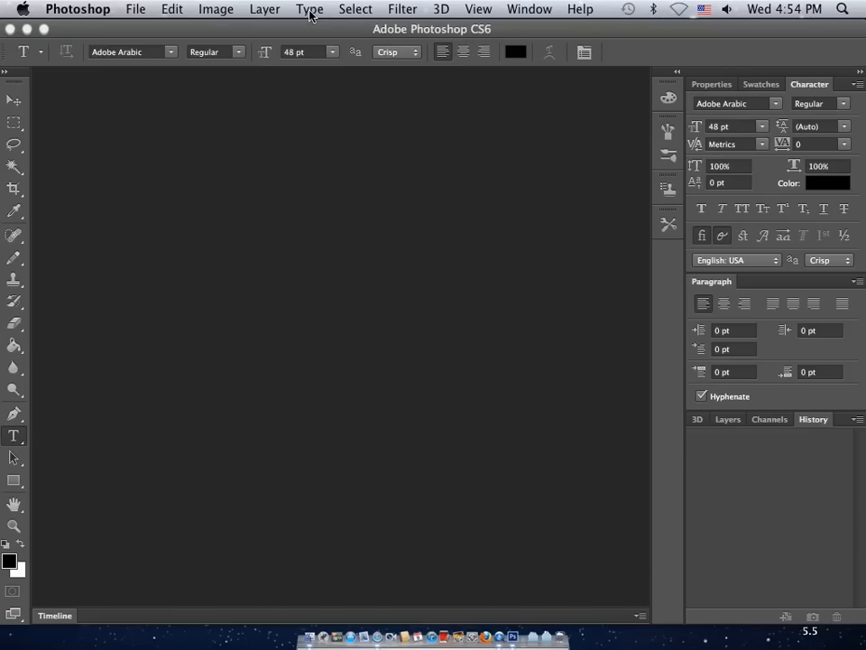
Enable Middle Eastern Features under Type > Language Options, then start a new document
left_click(311, 9)
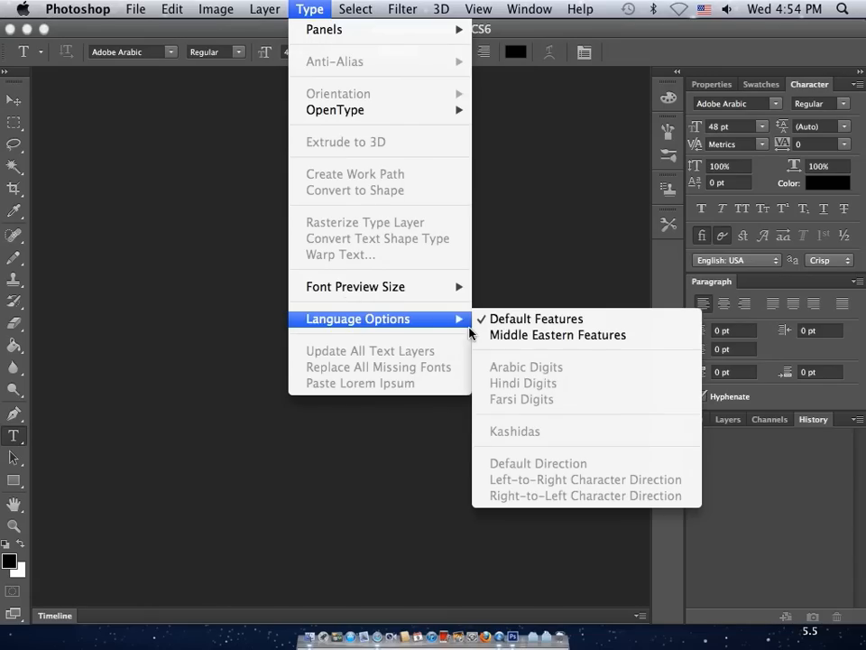
left_click(557, 334)
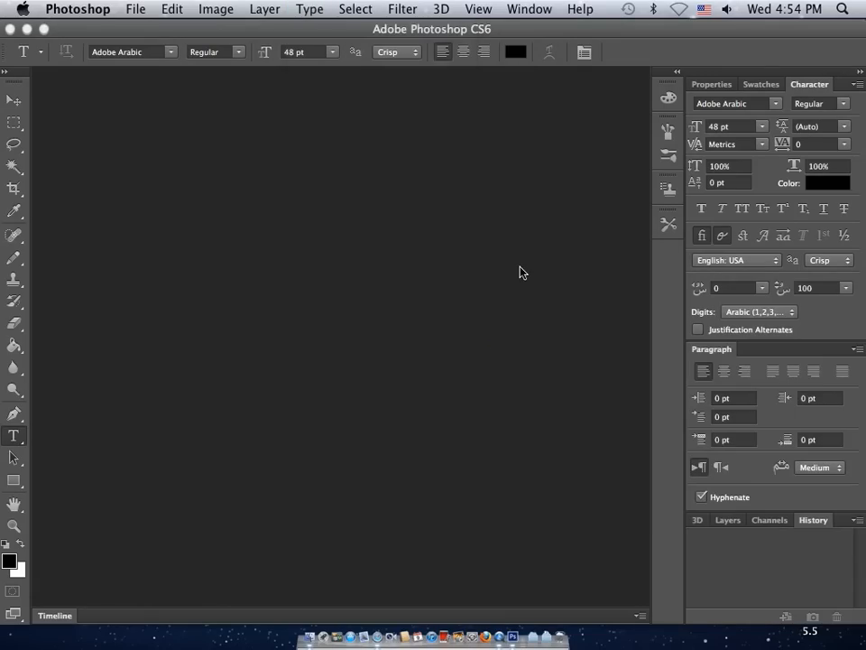
mouse_move(621, 435)
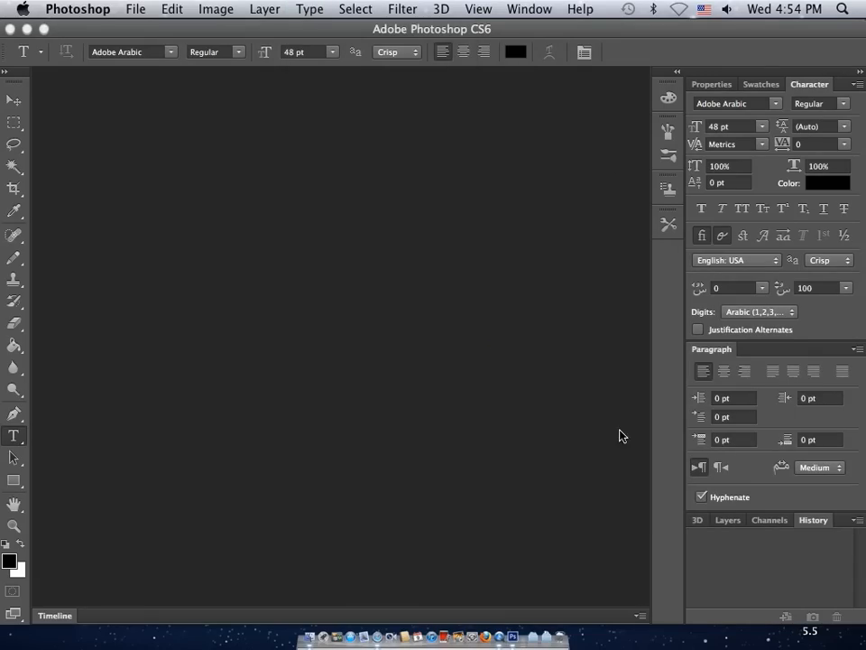
mouse_move(610, 473)
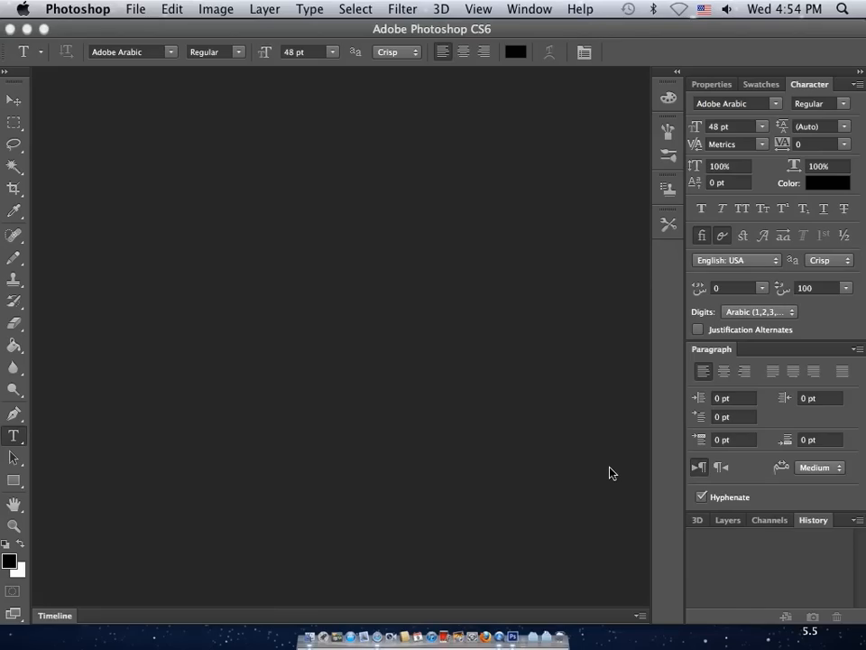
left_click(135, 7)
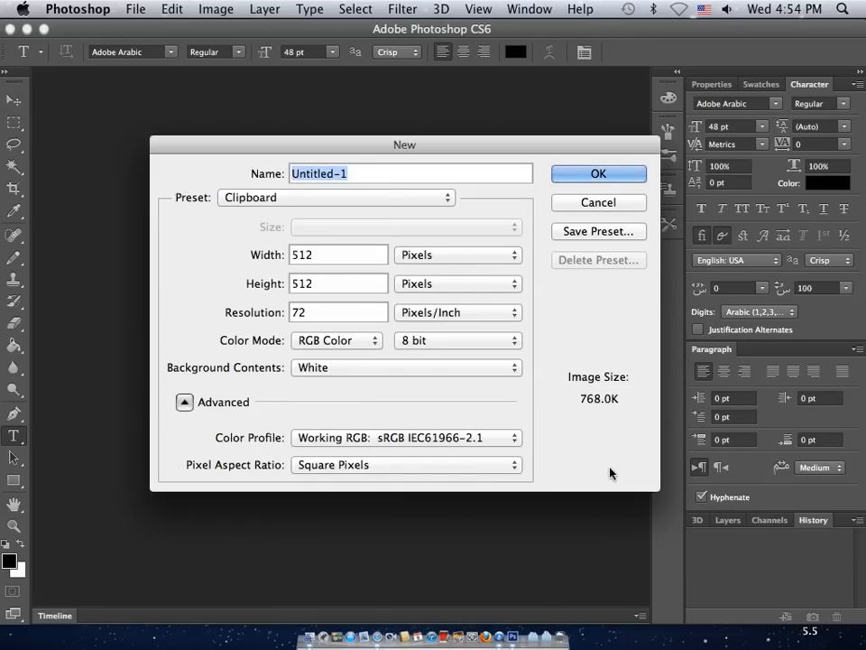
Draw a paragraph text box across the upper canvas and enter 'Hello World'
left_click(599, 173)
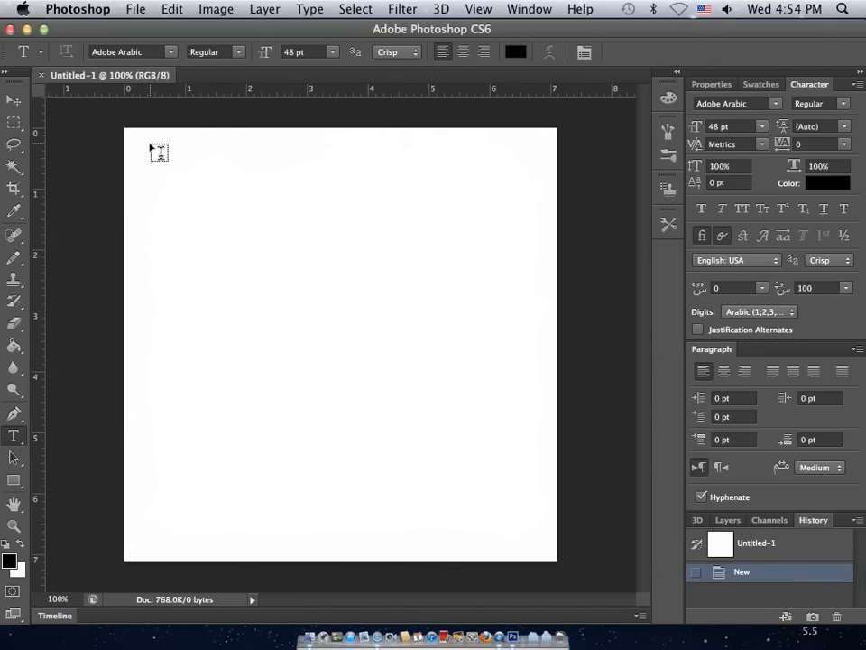
mouse_move(536, 378)
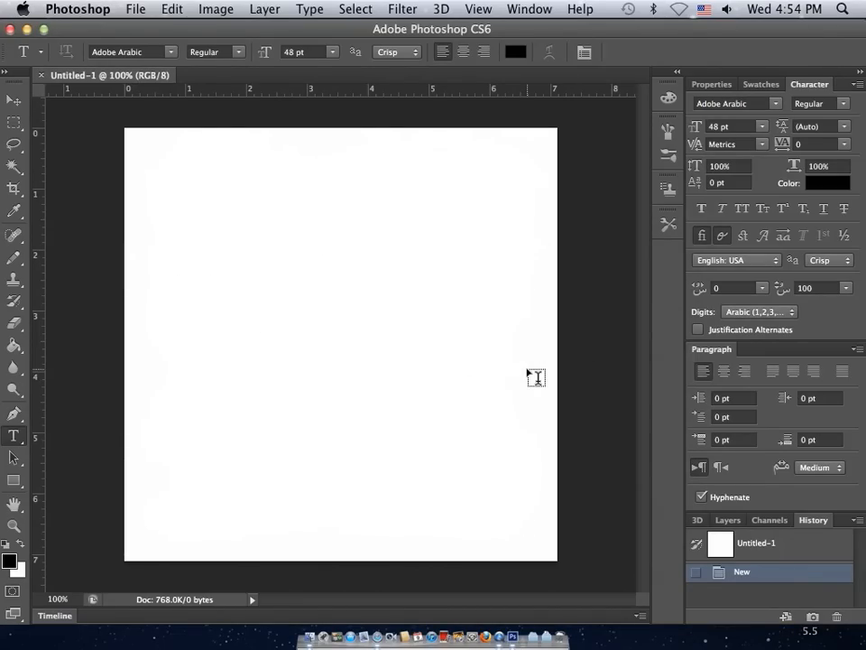
left_click_drag(148, 143, 527, 368)
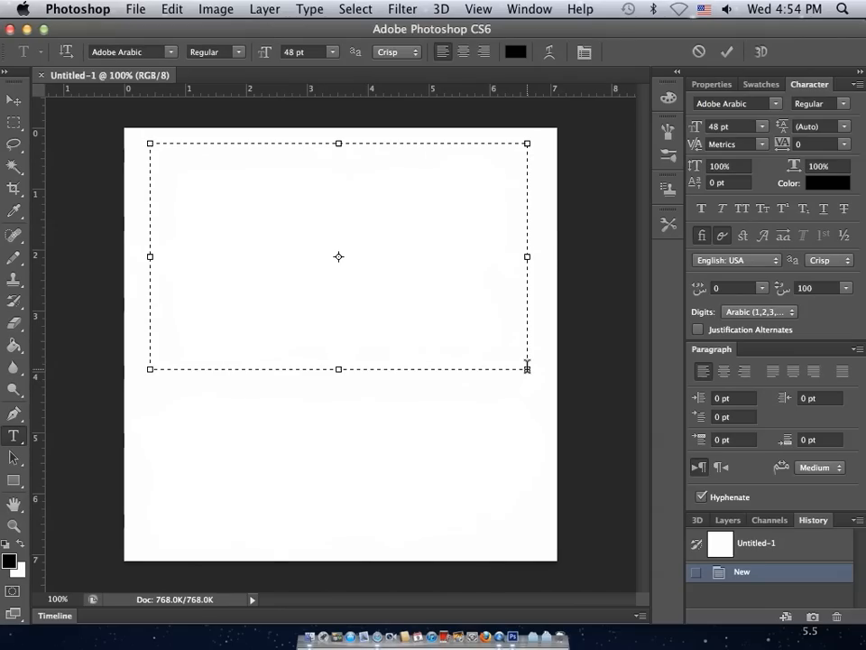
type("Hello")
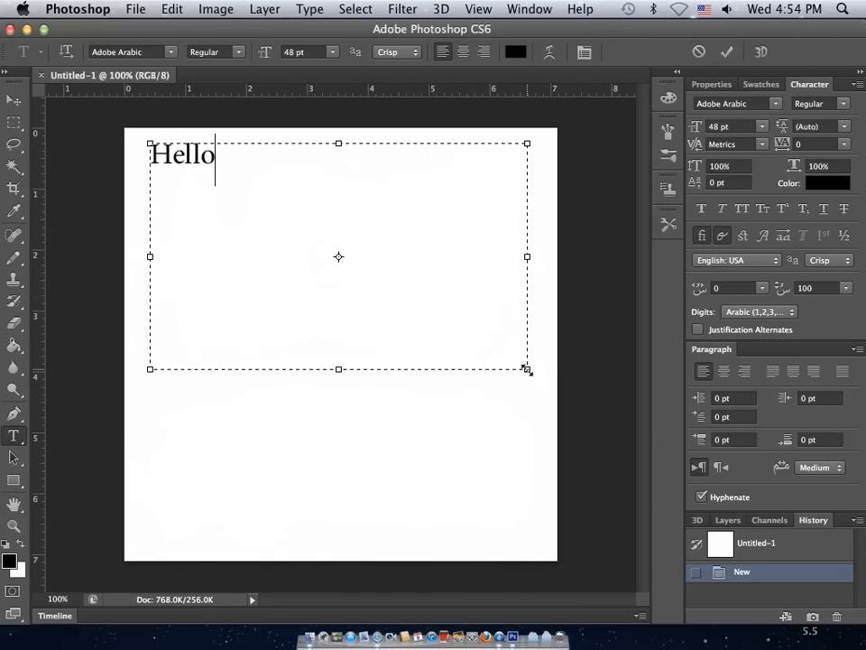
type("World")
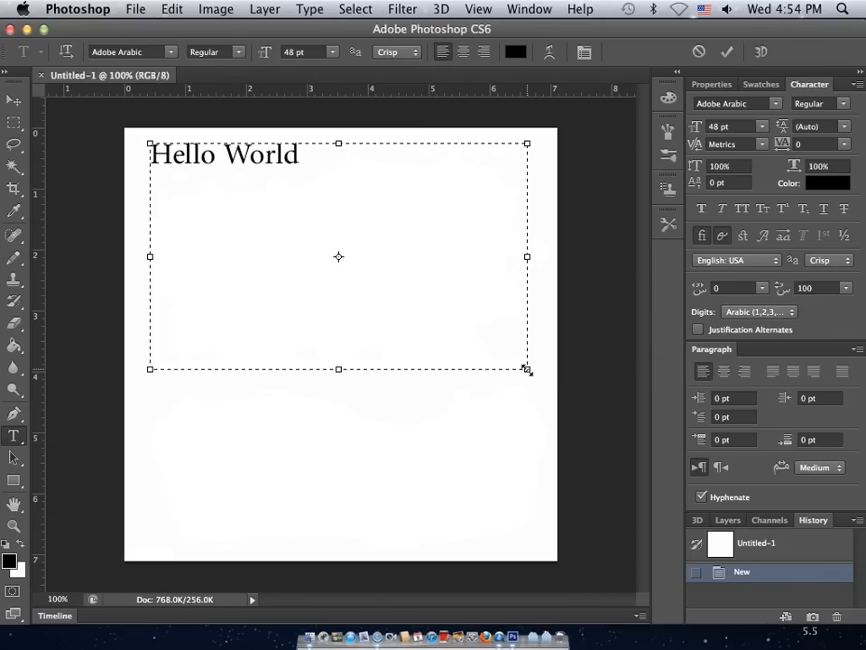
mouse_move(604, 269)
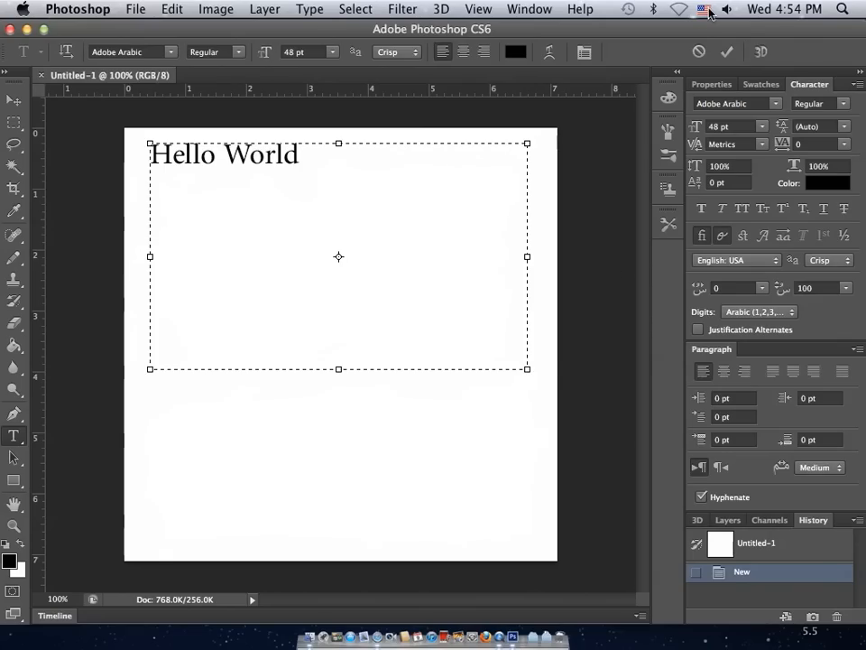
Switch the macOS keyboard input source to Arabic
left_click(703, 10)
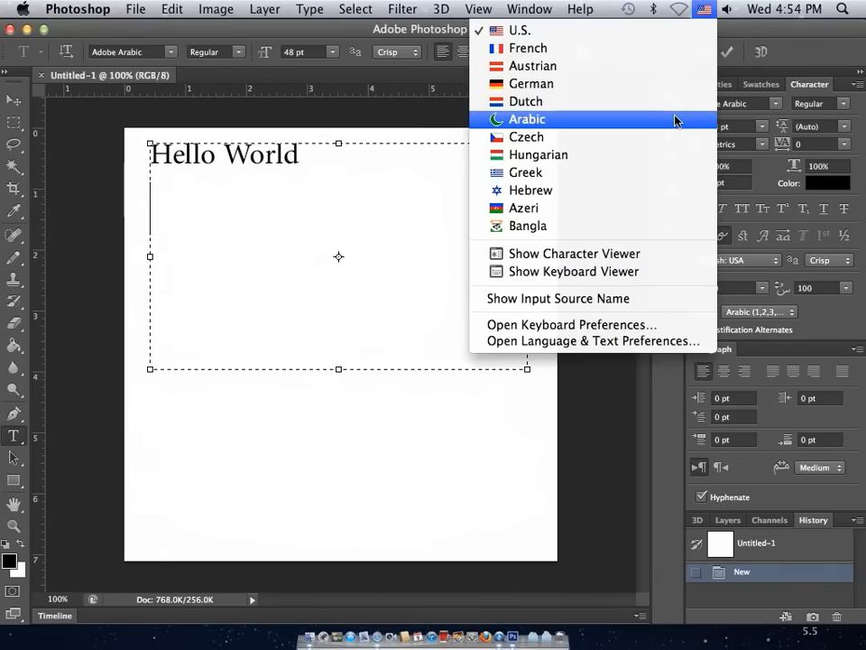
left_click(527, 119)
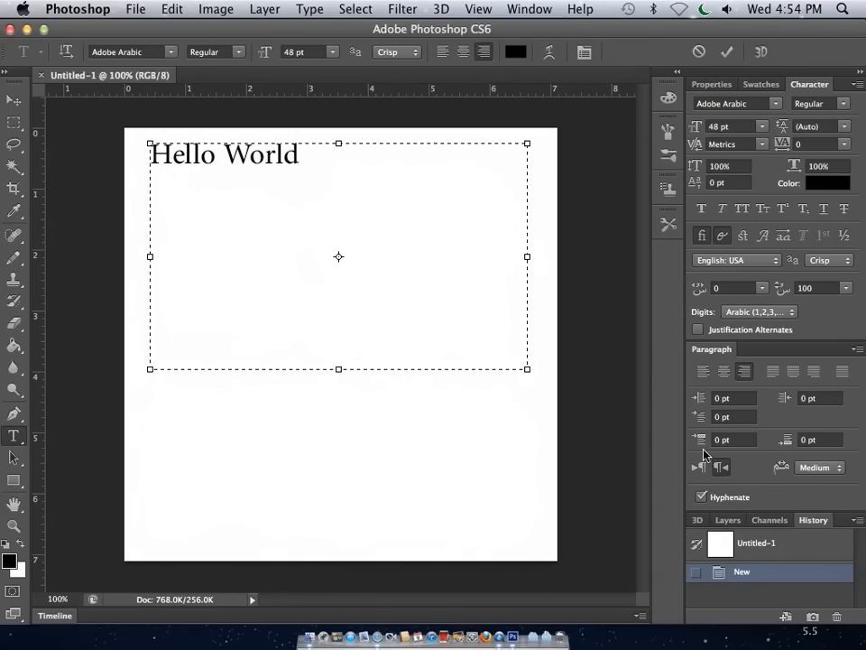
Enter the right-aligned Arabic phrase 'مرحبا! كيف حالك؟' on a new line below Hello World
type("مر")
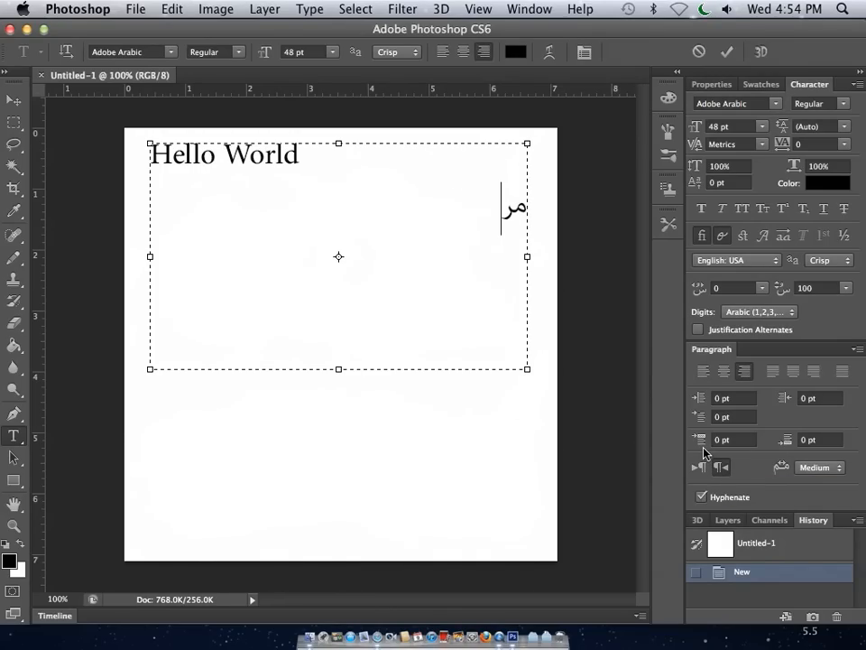
type("حبا!")
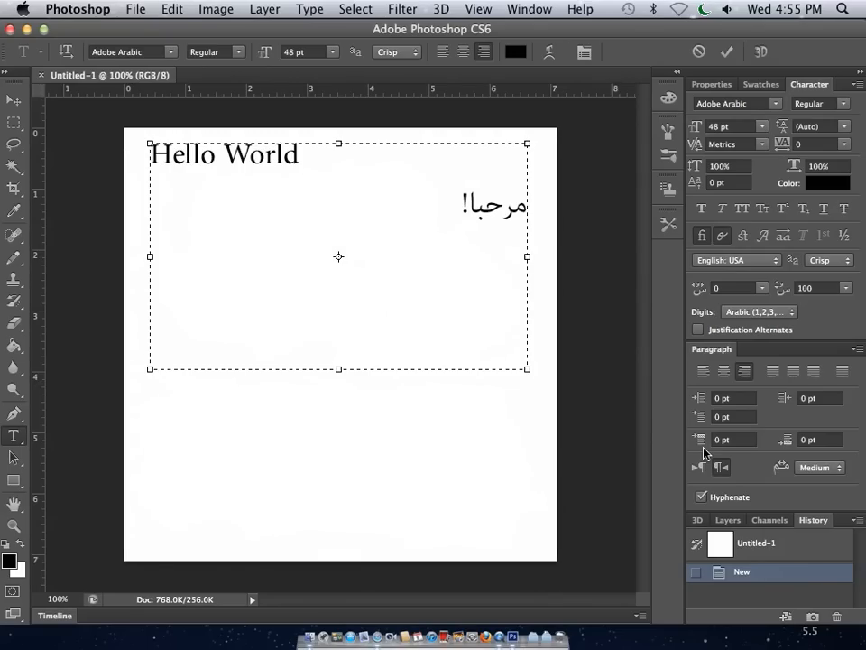
type("كيف ح")
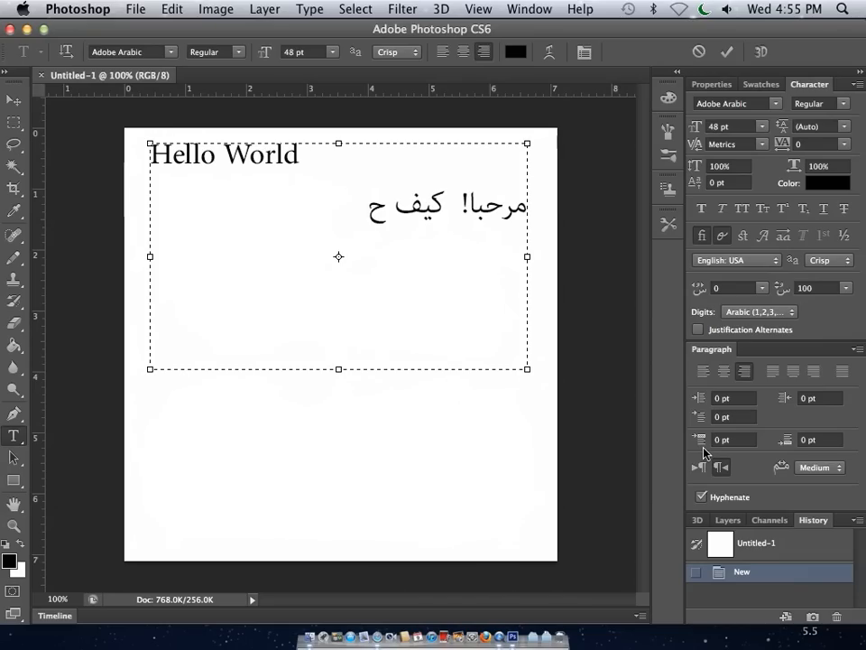
type("الك")
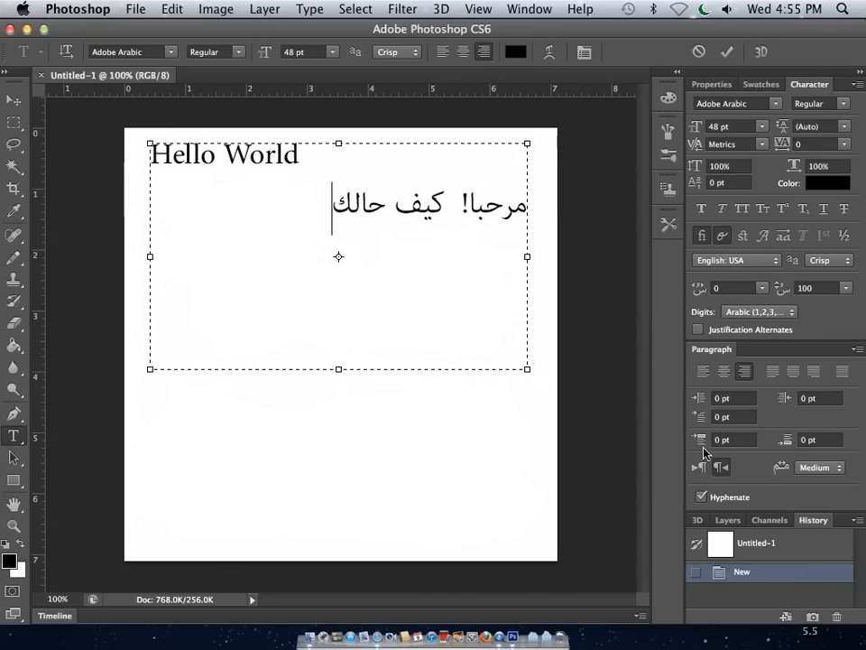
type("؟")
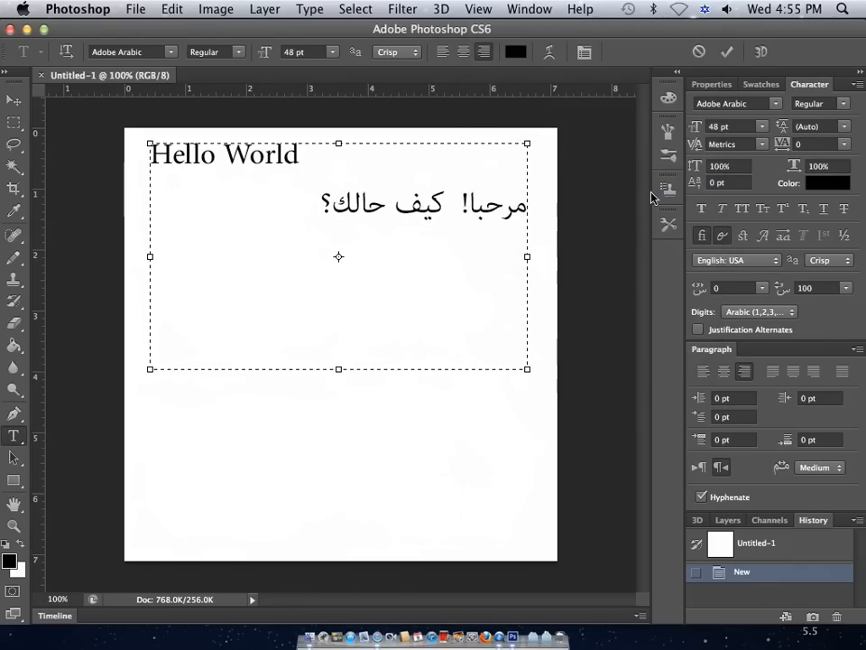
Enter the Hebrew word 'תודה!' on a new line beneath the Arabic phrase
type("תו")
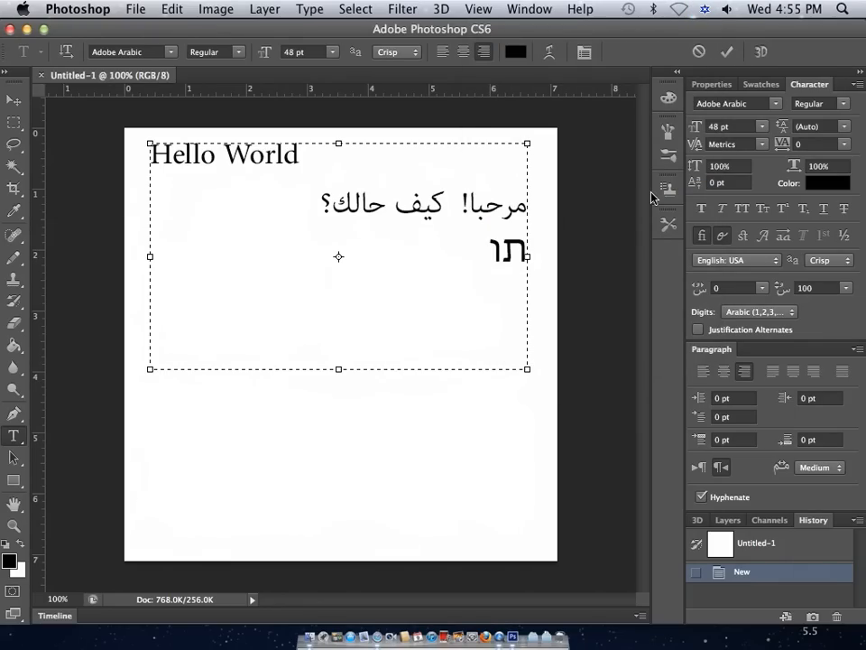
type("תודה!")
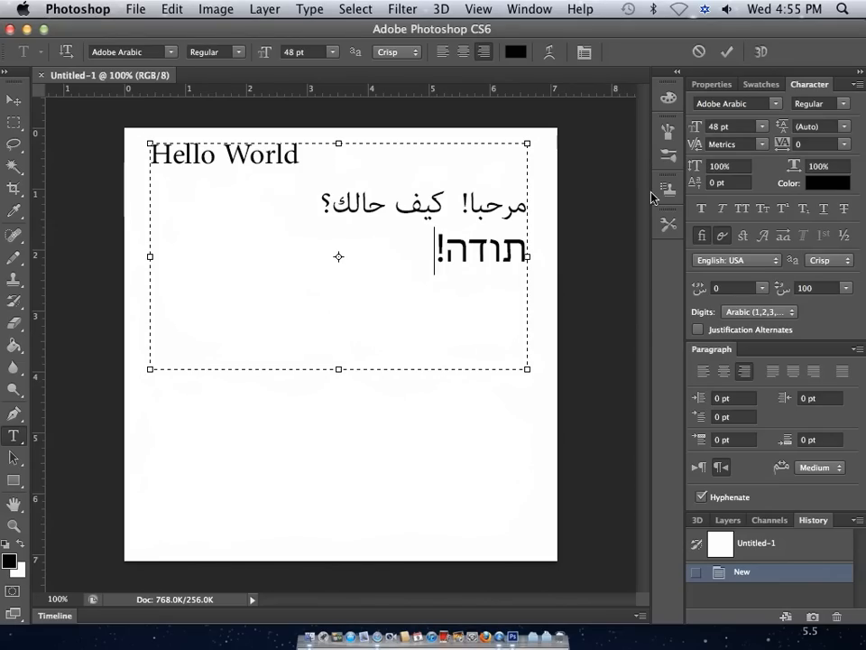
mouse_move(780, 130)
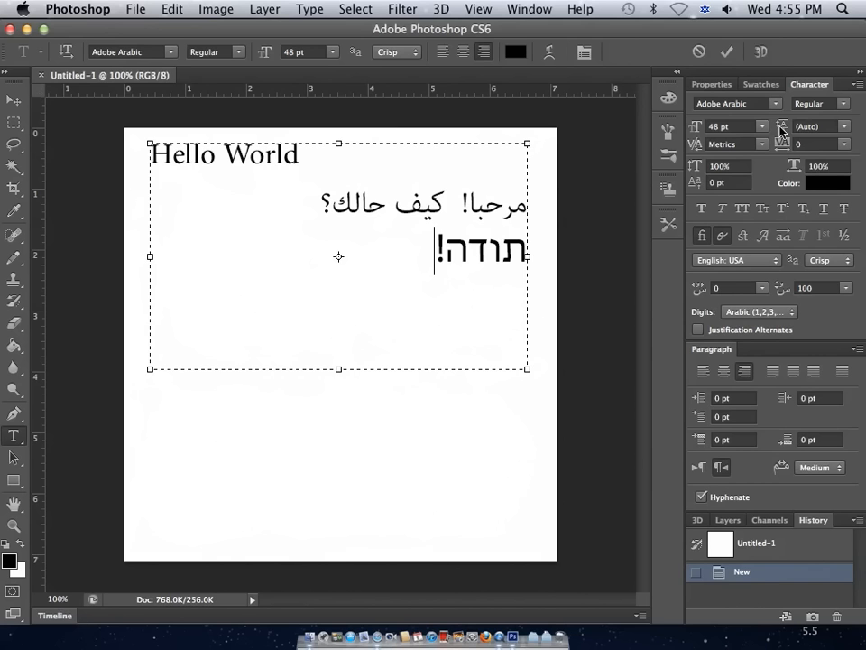